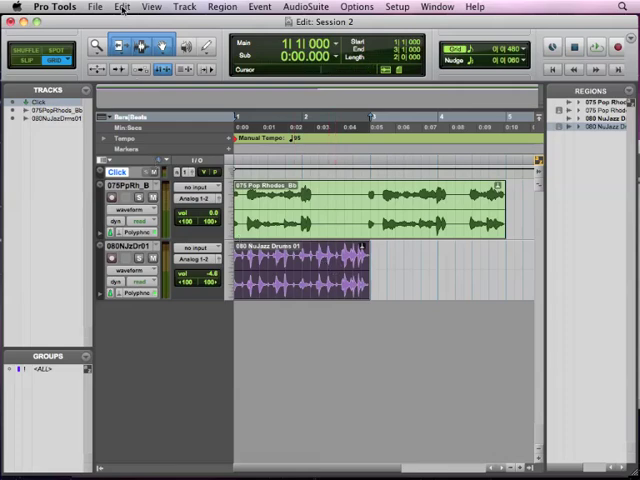
Step: Repeat the selected NuJazz drum region 10 times using Edit > Repeat
click(121, 7)
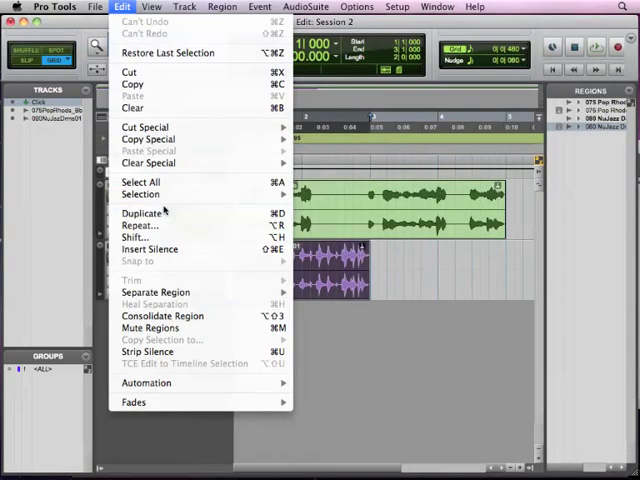
mouse_move(132, 84)
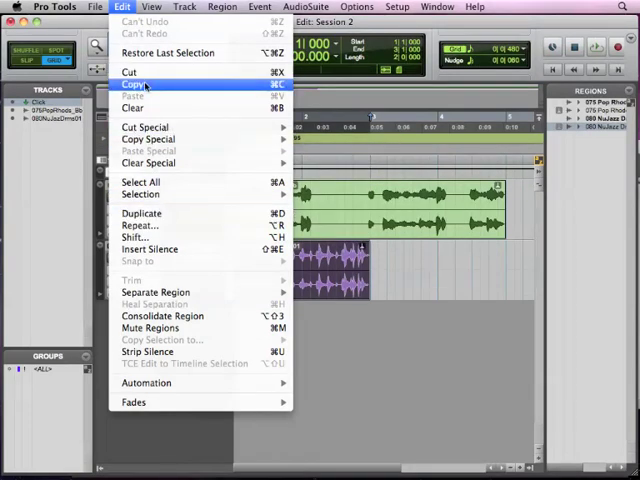
mouse_move(133, 84)
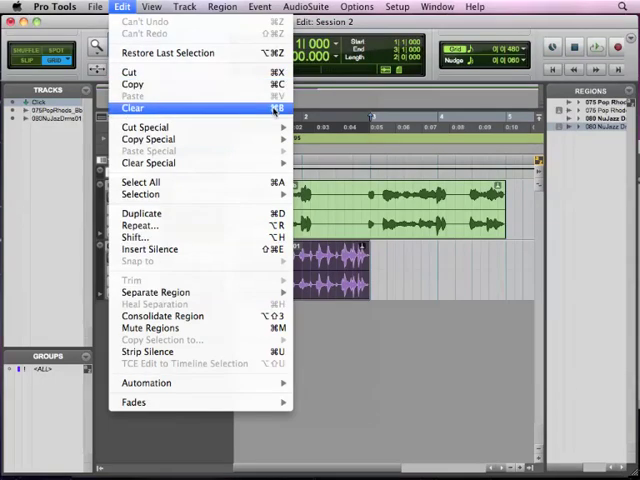
mouse_move(141, 213)
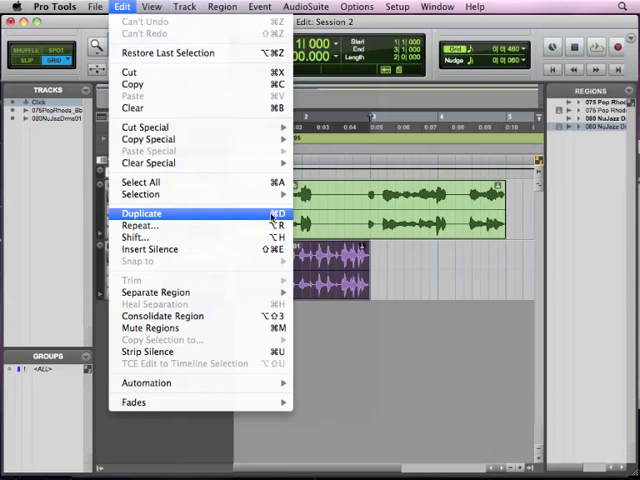
mouse_move(140, 225)
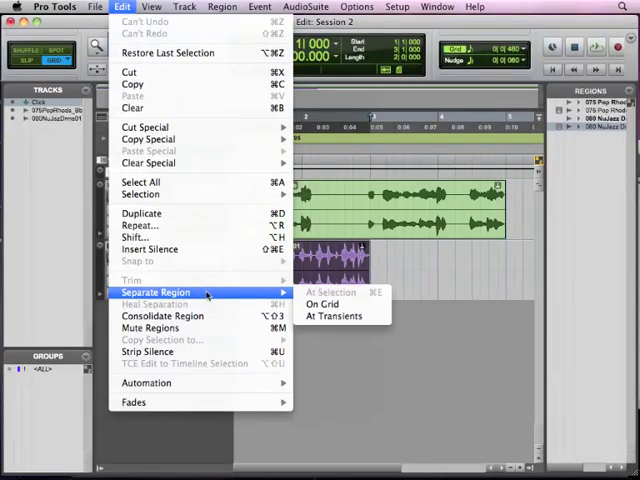
mouse_move(150, 328)
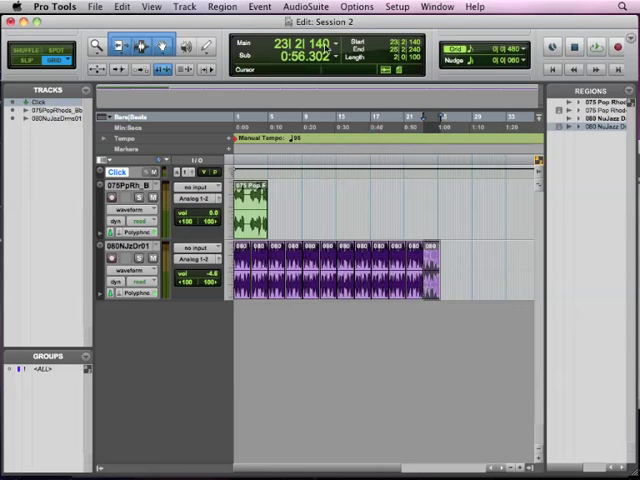
click(595, 47)
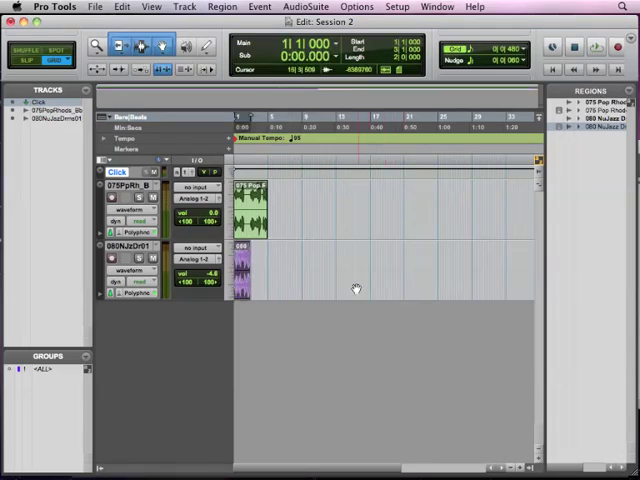
click(121, 7)
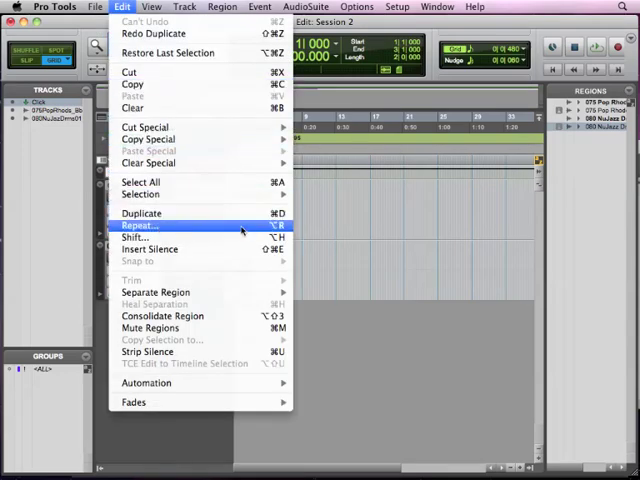
click(139, 225)
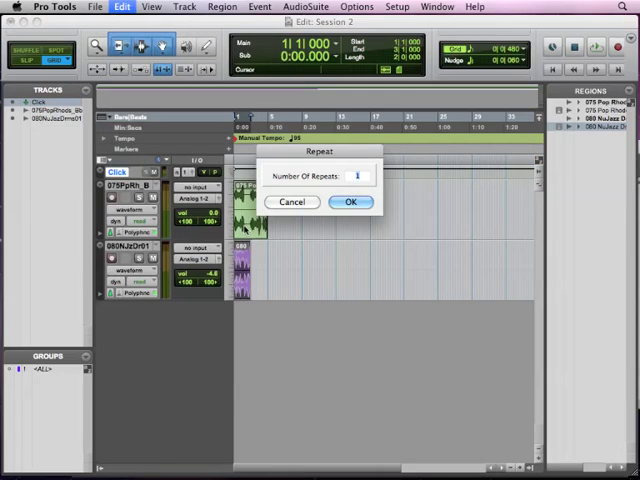
mouse_move(331, 141)
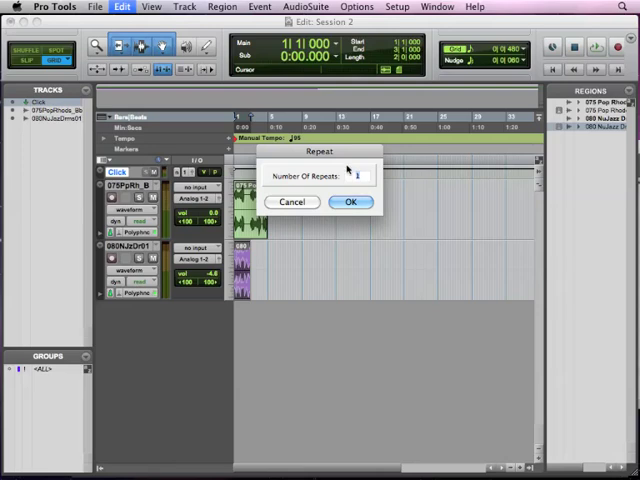
text(10)
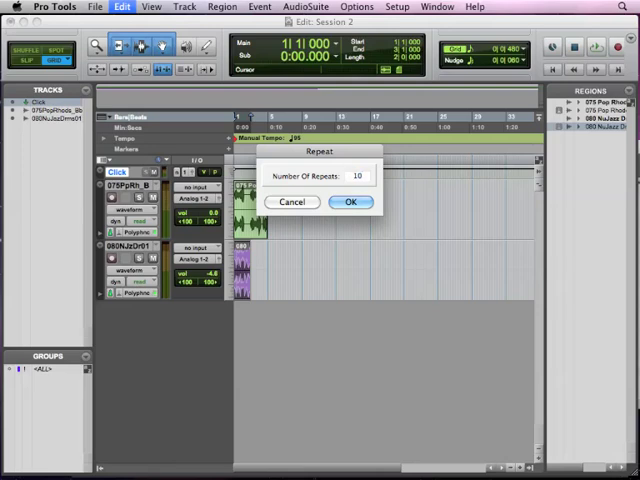
click(352, 202)
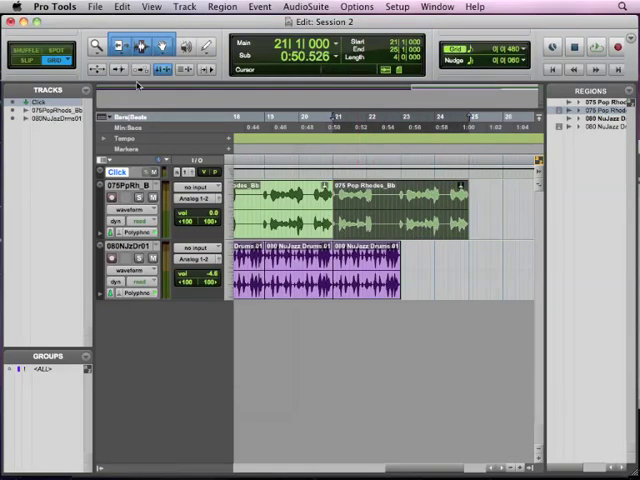
Step: Select a loop region on the timeline to begin splitting the Rhodes and drum loops
click(372, 230)
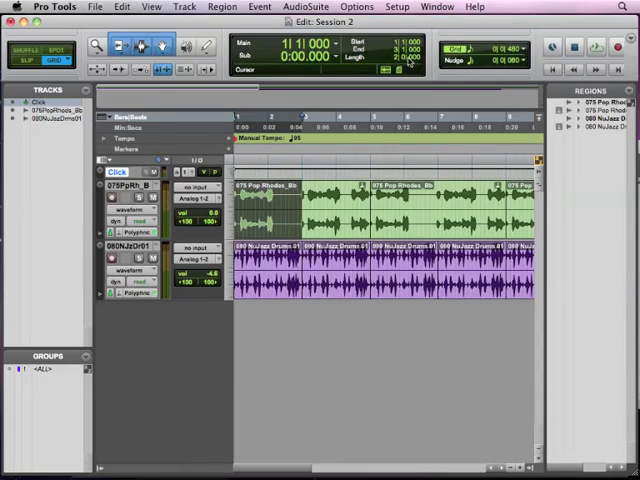
Step: Select bars 1–3 on the Pop Rhodes track and separate them into their own region
click(305, 118)
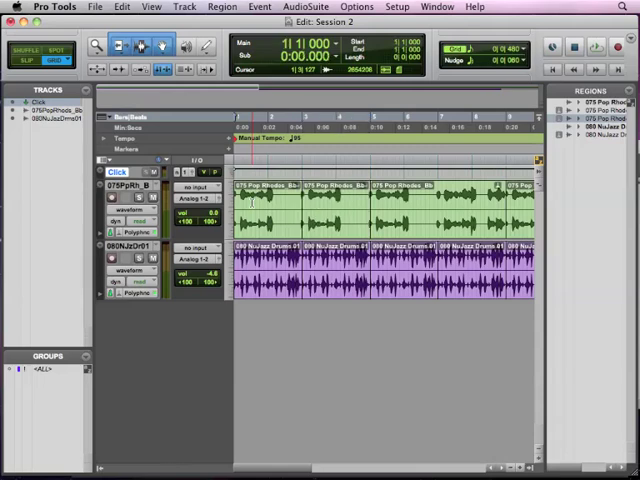
click(595, 47)
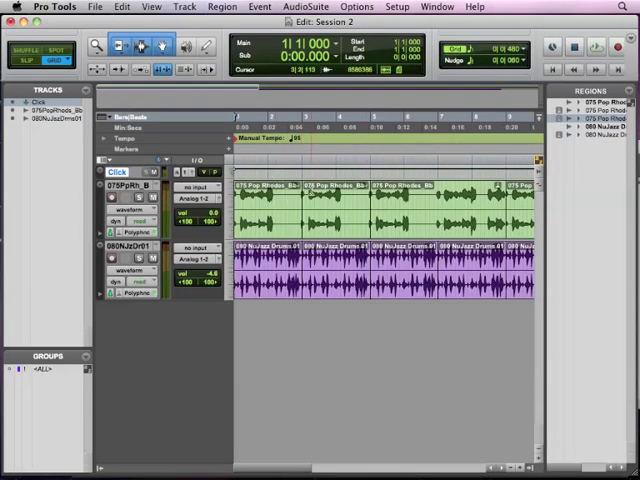
click(262, 224)
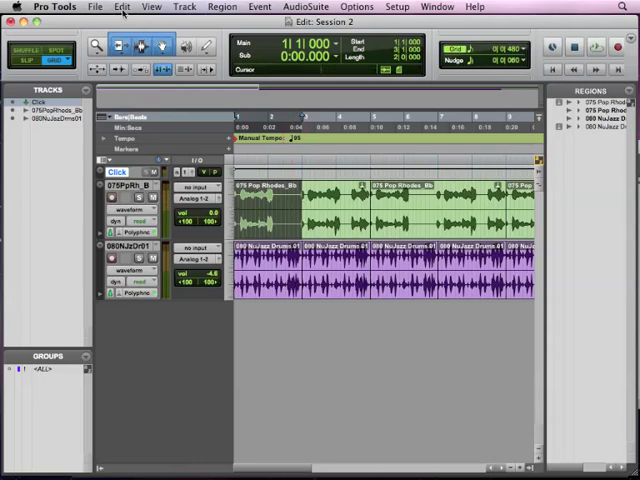
Step: Split the Pop Rhodes region at the selection edges with Separate Region > At Selection
click(121, 6)
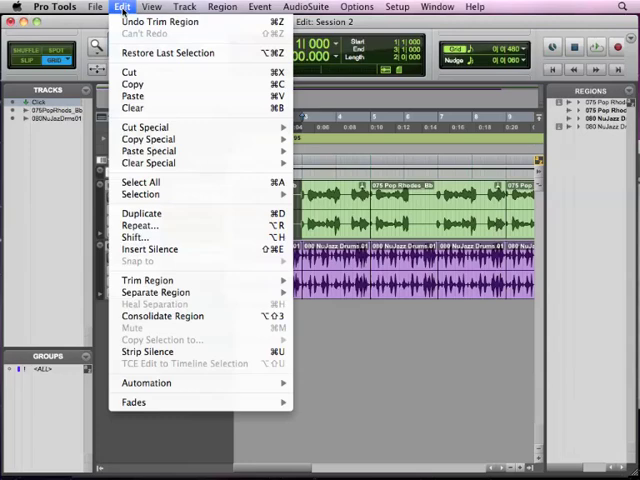
mouse_move(155, 292)
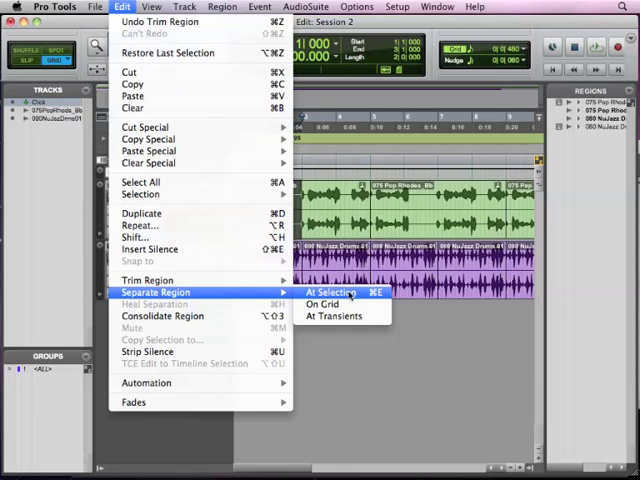
click(329, 292)
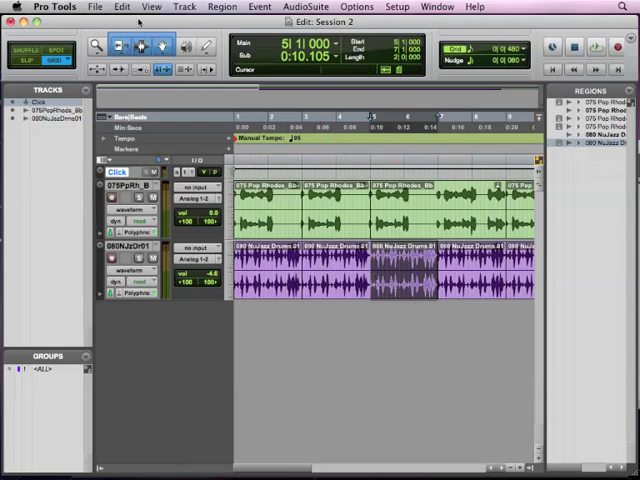
Step: Check the Edit menu's separation commands for the NuJazz drum loop
click(121, 7)
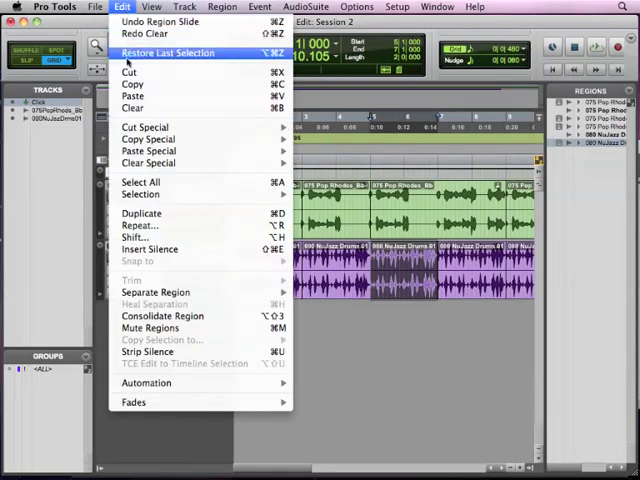
click(121, 7)
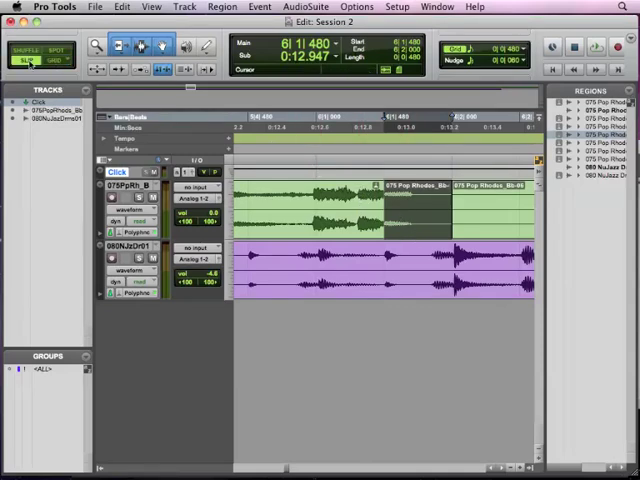
Step: Turn off grid snapping and select a slice of the 075 Pop Rhodes region
click(405, 222)
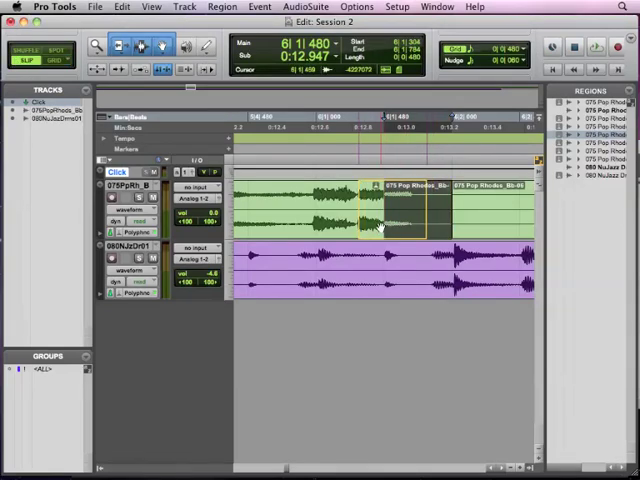
click(42, 60)
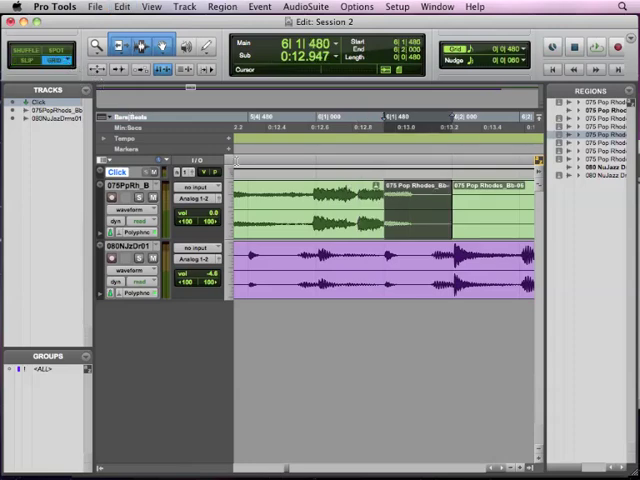
click(400, 220)
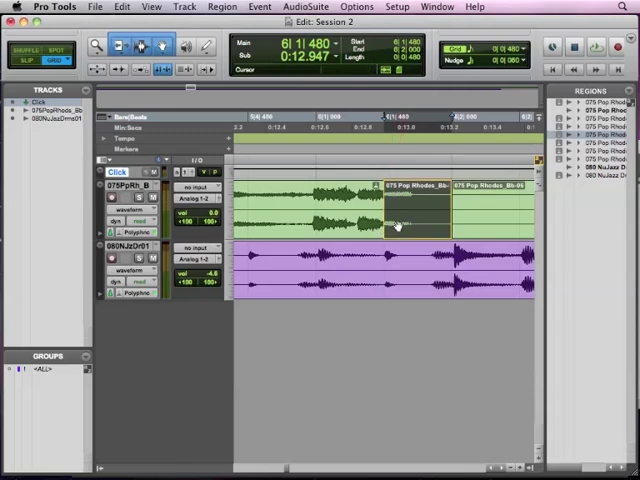
click(400, 225)
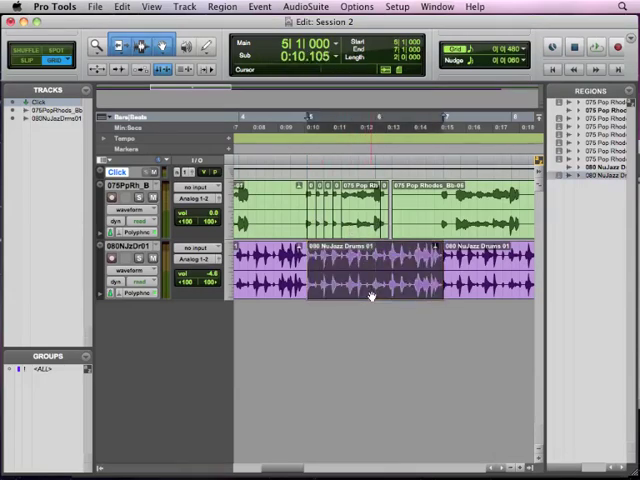
mouse_move(223, 140)
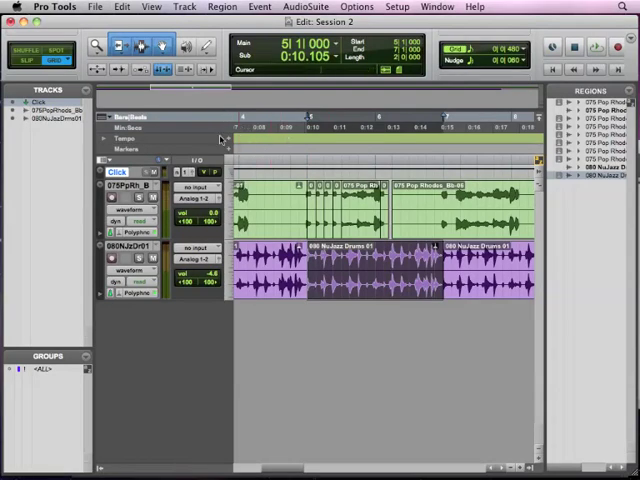
Step: Bring up the Edit menu's Separate Region options for the NuJazz Drums section
click(120, 6)
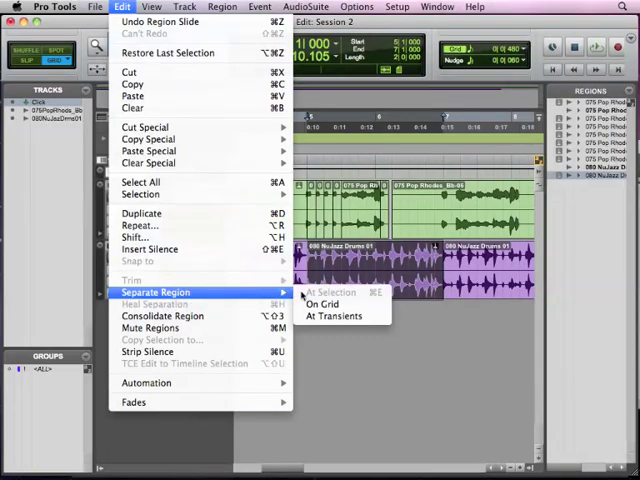
mouse_move(322, 304)
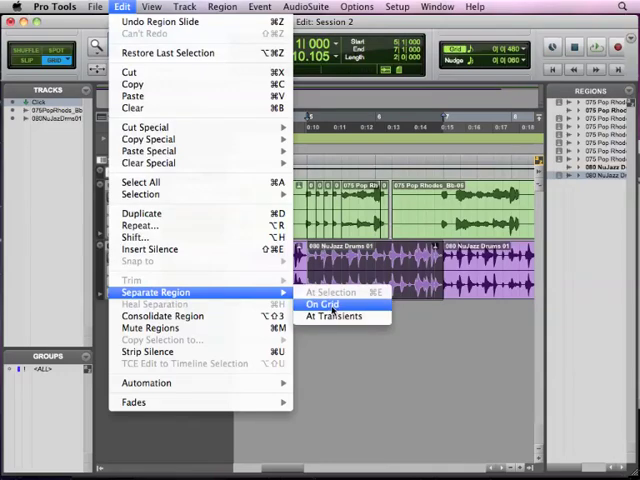
Step: Cut the selected NuJazz Drums section into grid-length regions with Separate Region > On Grid
click(322, 304)
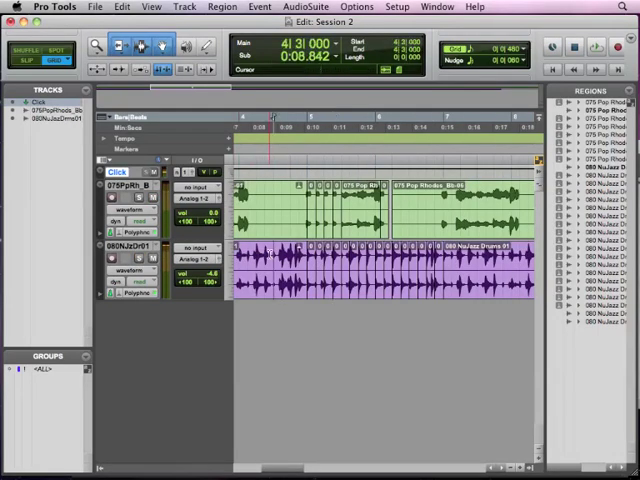
Step: Select one of the grid-sized drum slices near bar 4 to review the result
click(595, 47)
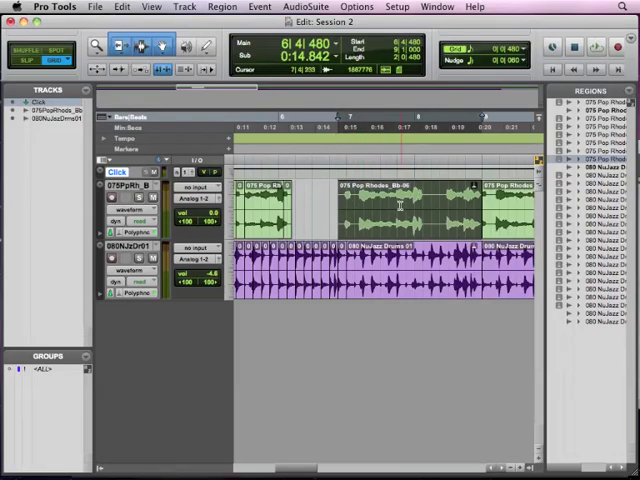
Step: Grab the Pop Rhodes region starting at bar 7 to move it elsewhere
click(413, 206)
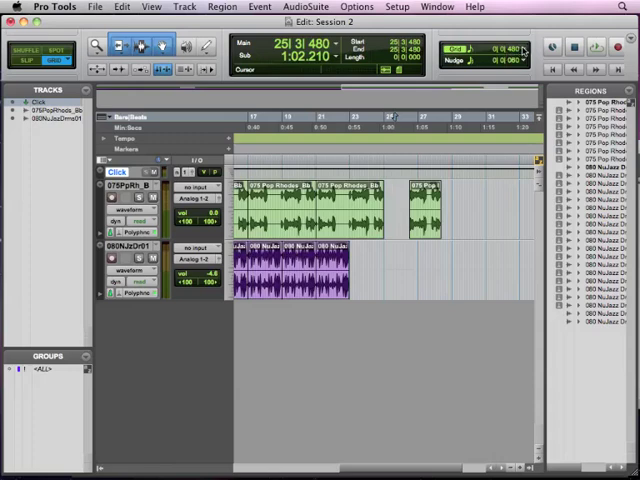
Step: Open the Grid value pop-up to show note-length grid sizes from one bar to 1/64
click(479, 50)
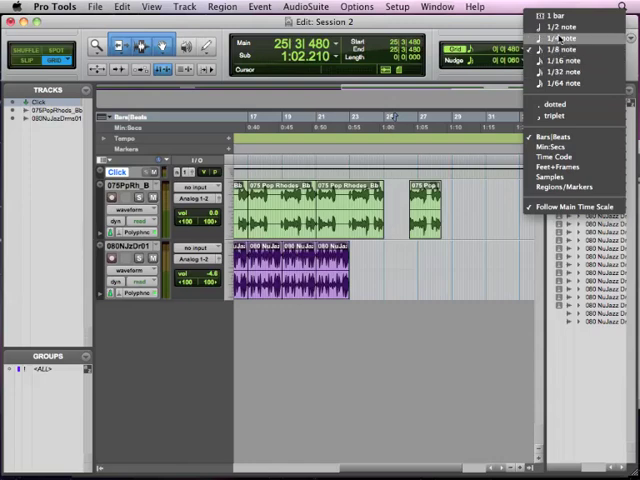
mouse_move(553, 27)
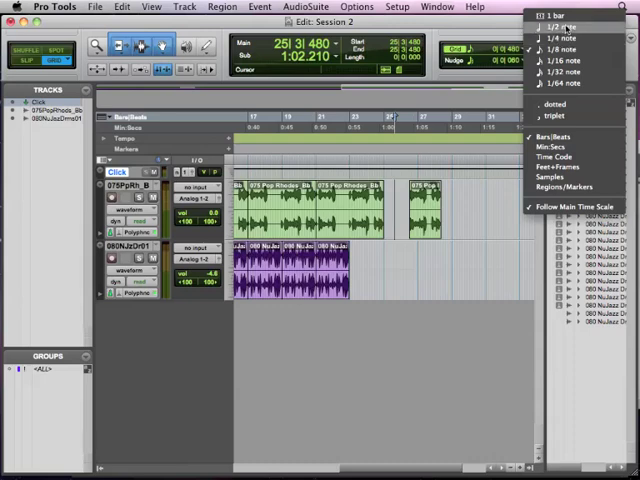